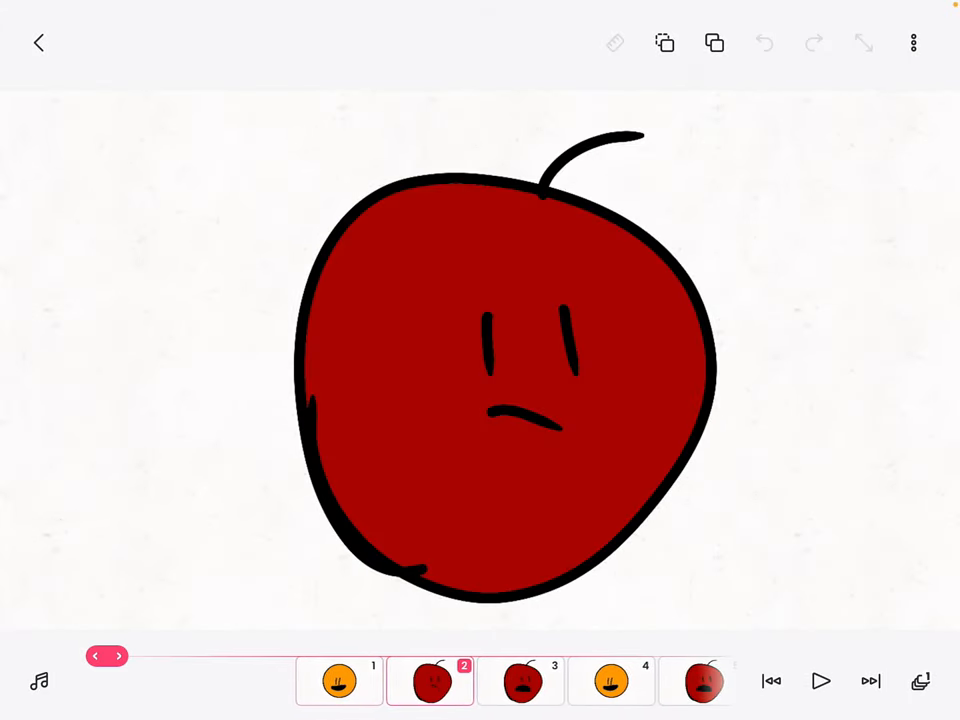
- Advance to frame 5, showing the apple with its mouth wide open
click(338, 680)
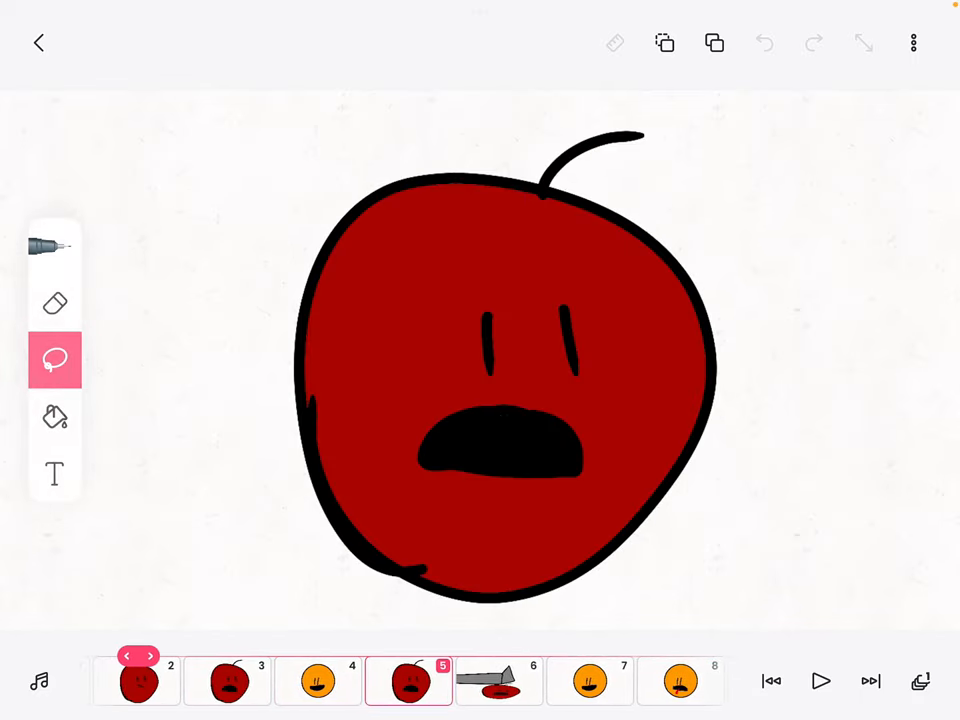
click(115, 655)
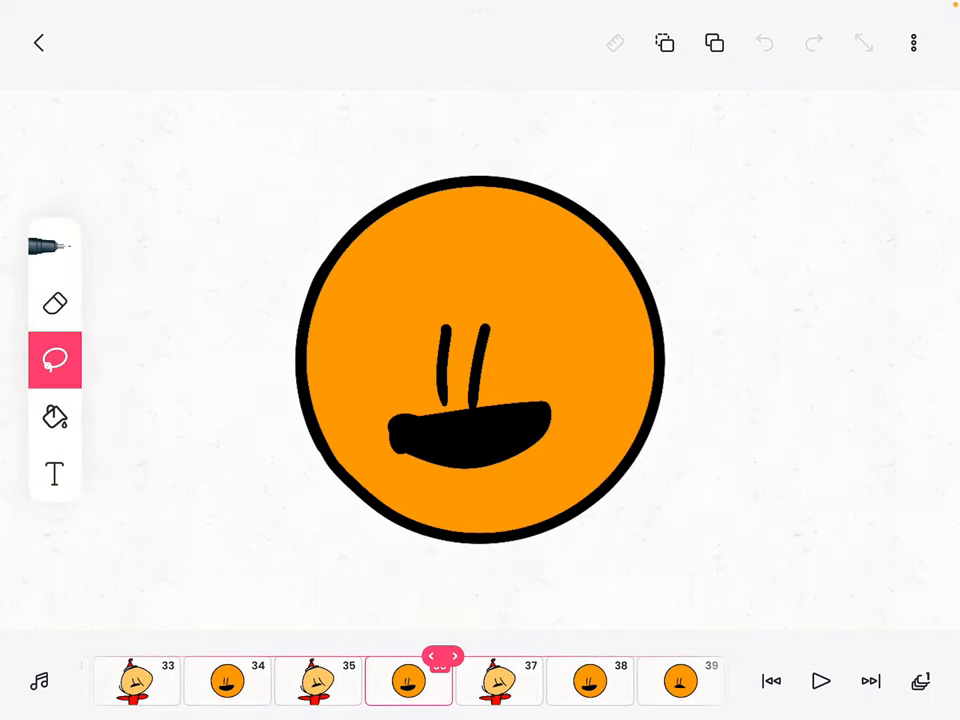
- Step from frame 36 to frame 41, where the orange has a small flattened mouth
click(455, 656)
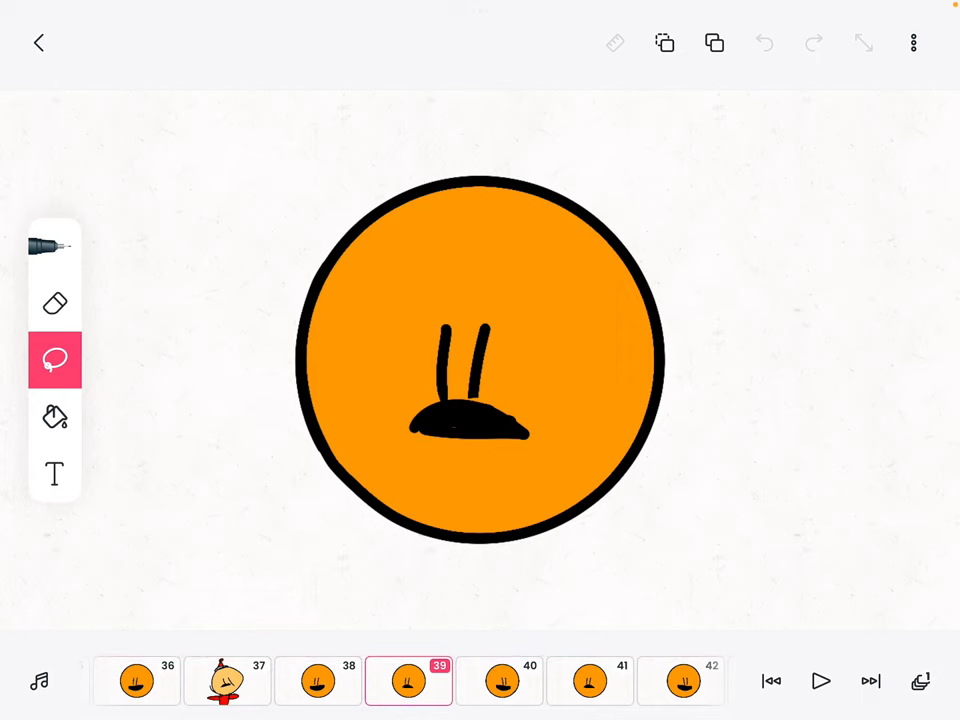
scroll(right, 3)
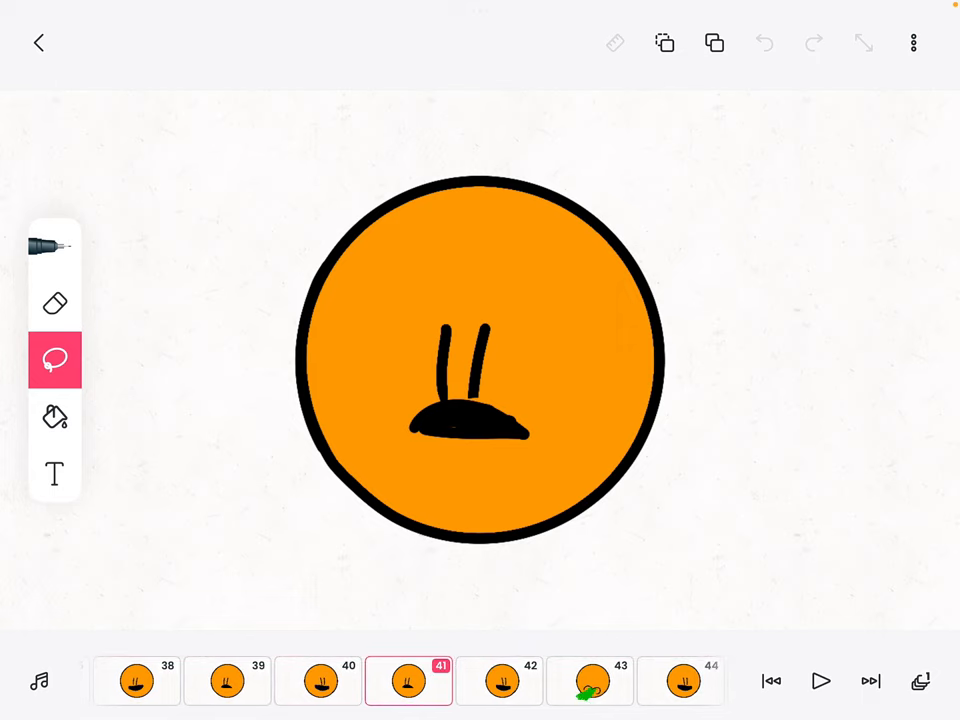